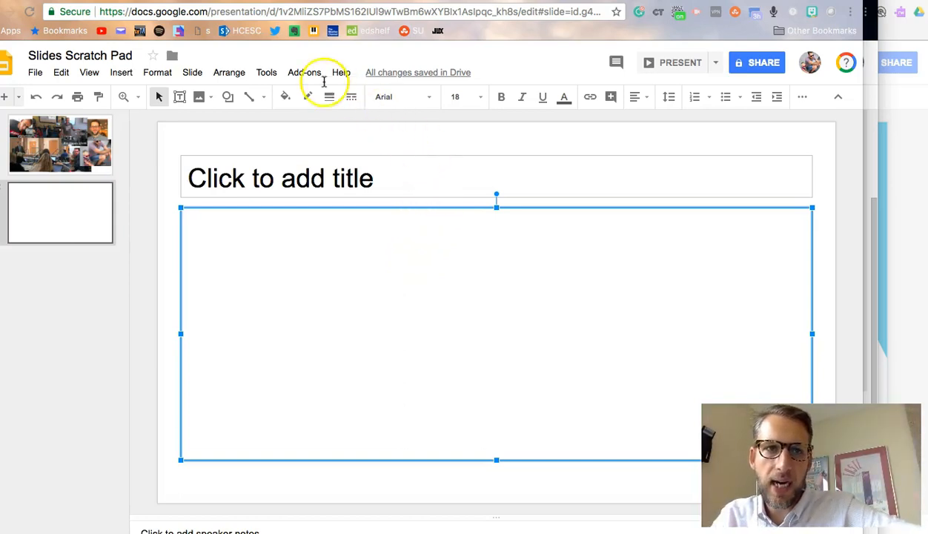
mouse_move(338, 193)
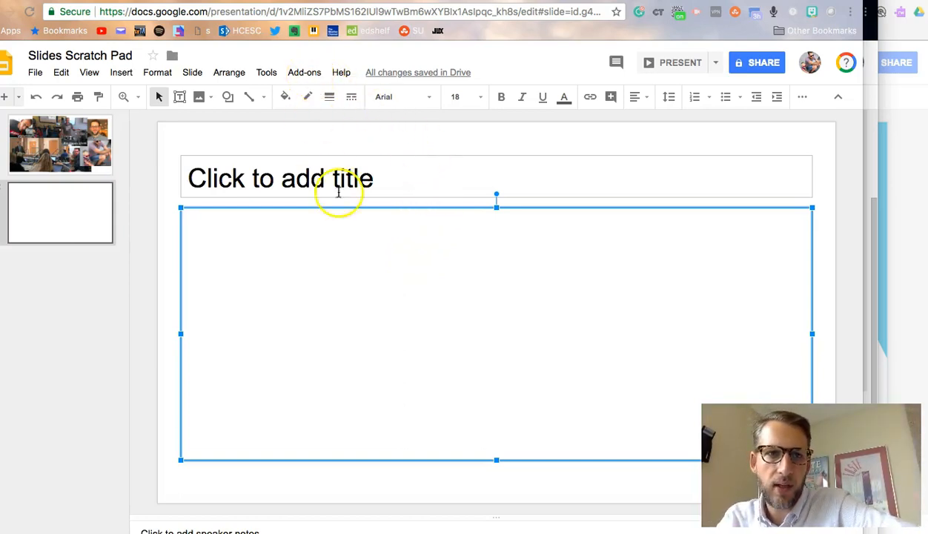
- Search the Google Slides add-on store for Pear Deck
click(304, 72)
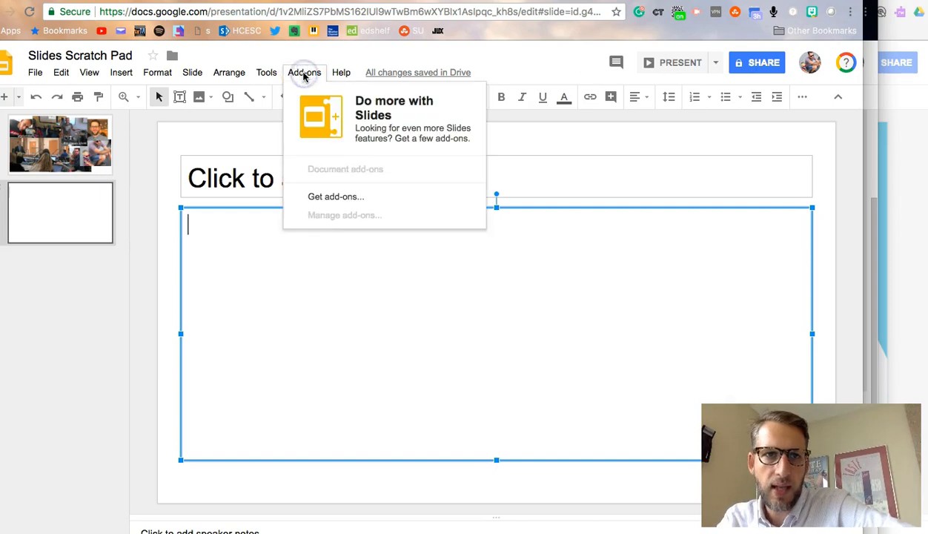
click(336, 197)
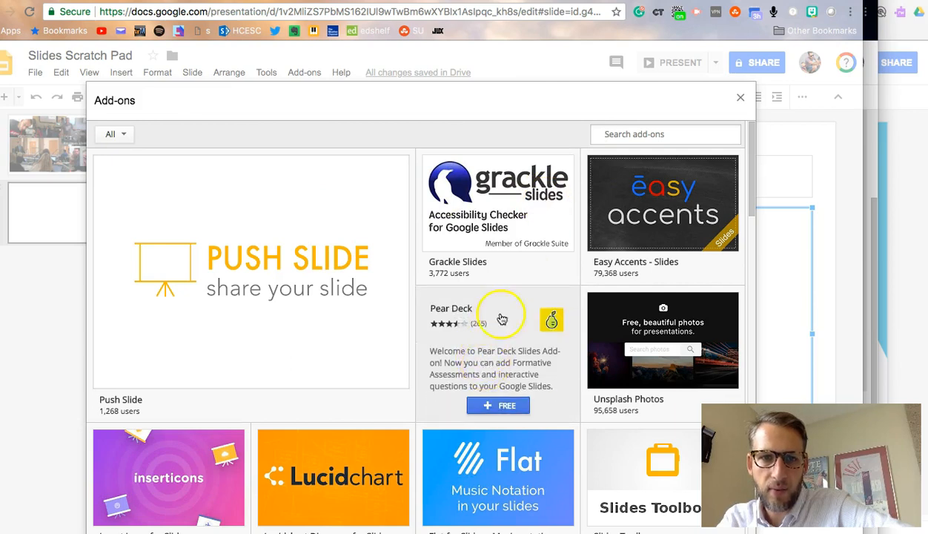
text(Pe)
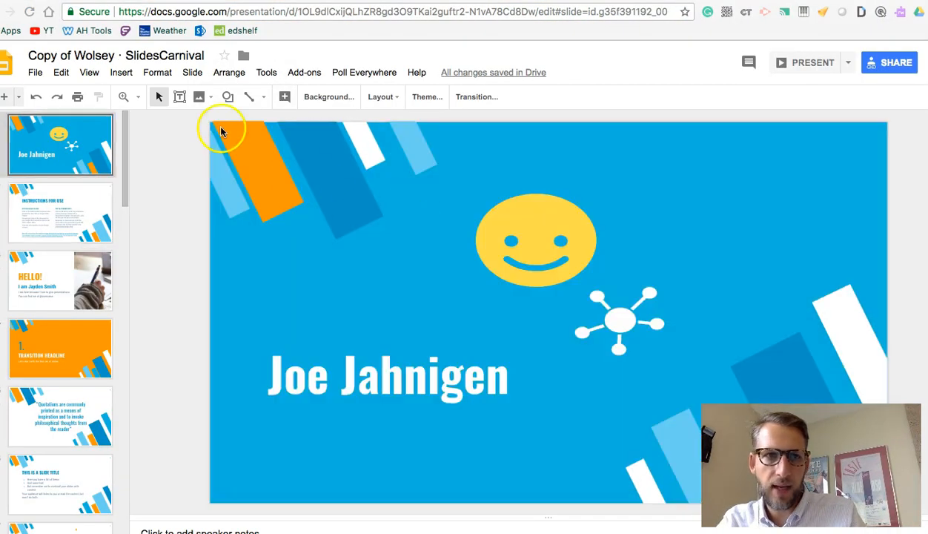
- Open the Pear Deck sidebar and browse the Beginning of Lesson and During Lesson templates
click(304, 72)
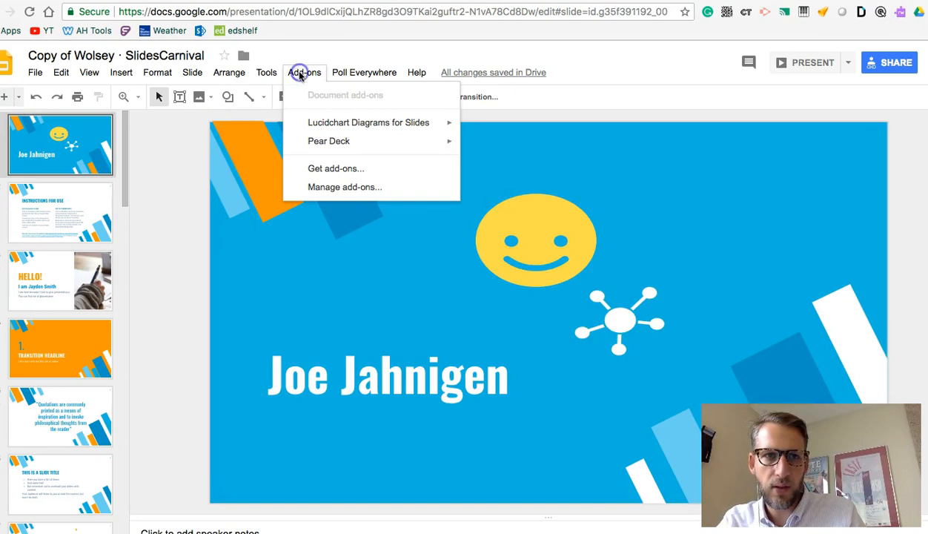
mouse_move(328, 141)
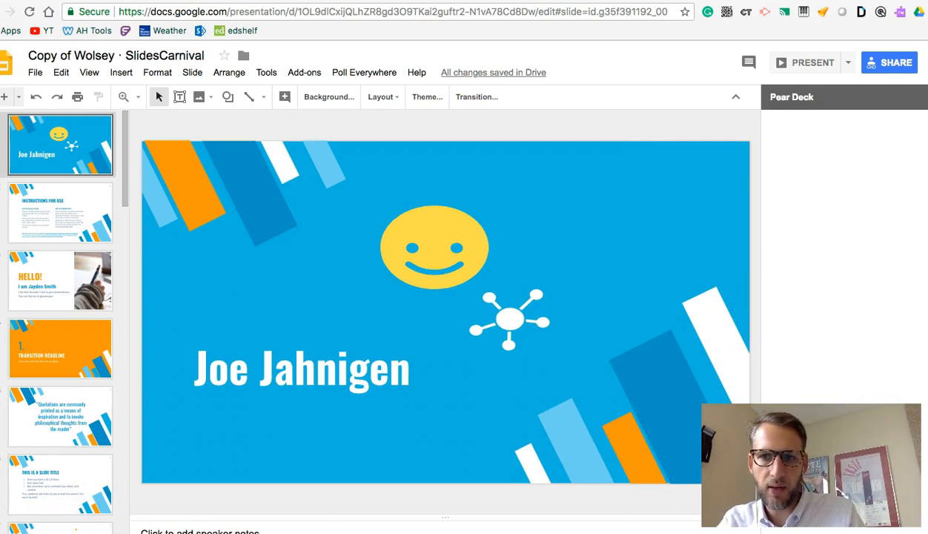
click(59, 213)
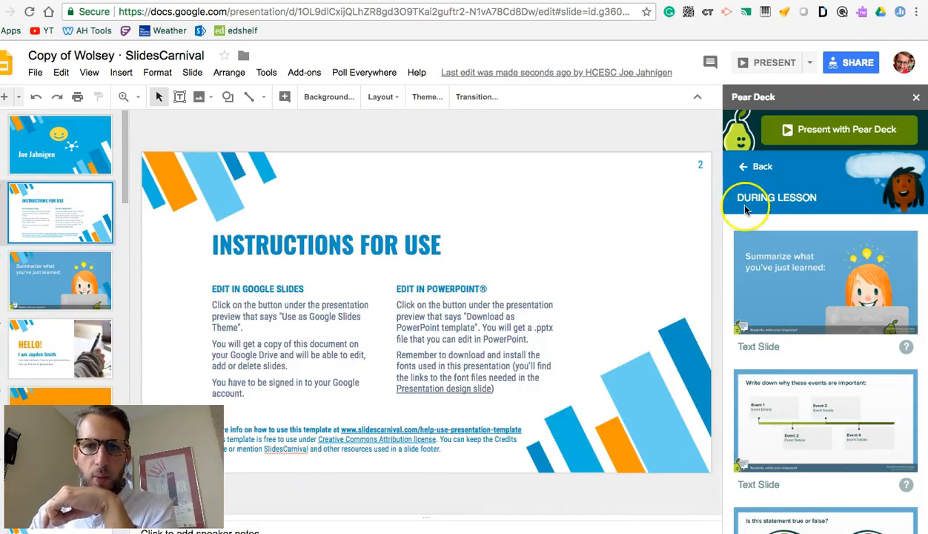
click(755, 166)
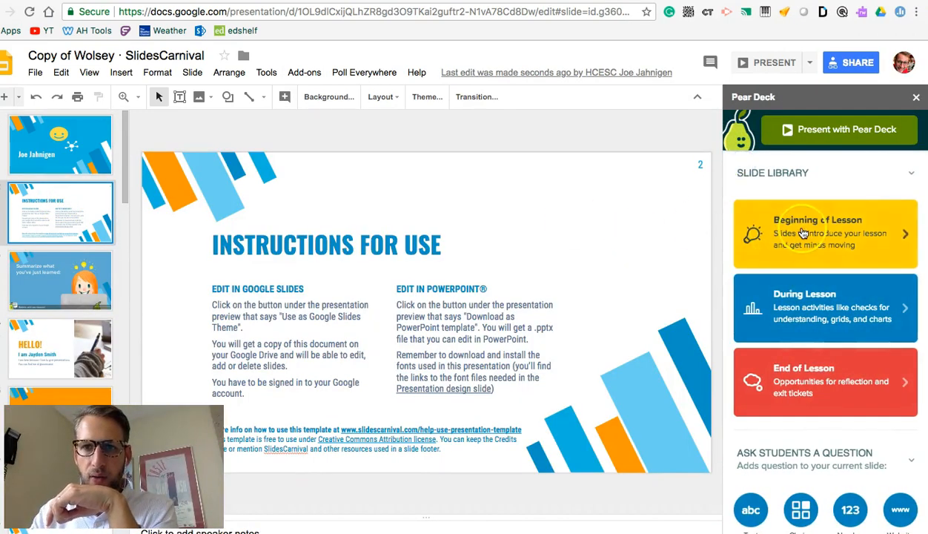
click(824, 232)
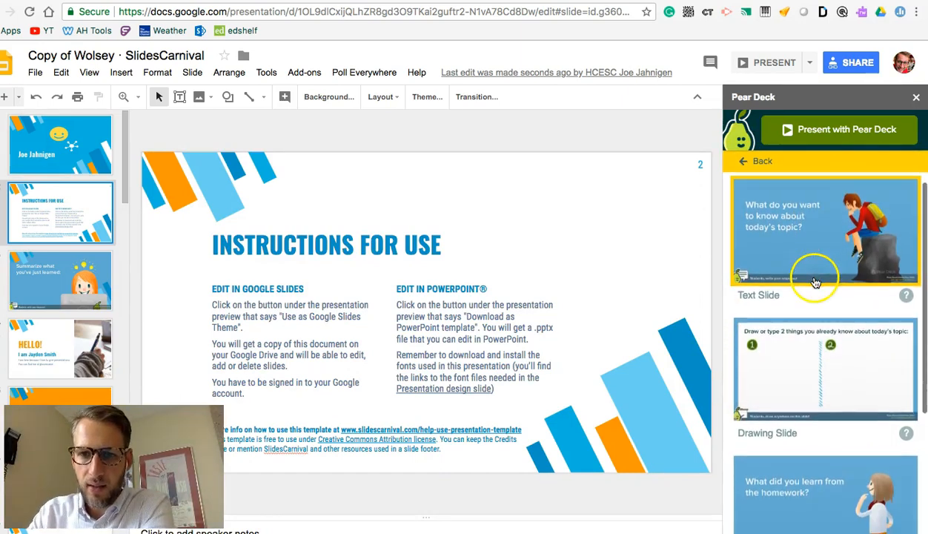
scroll(down, 3)
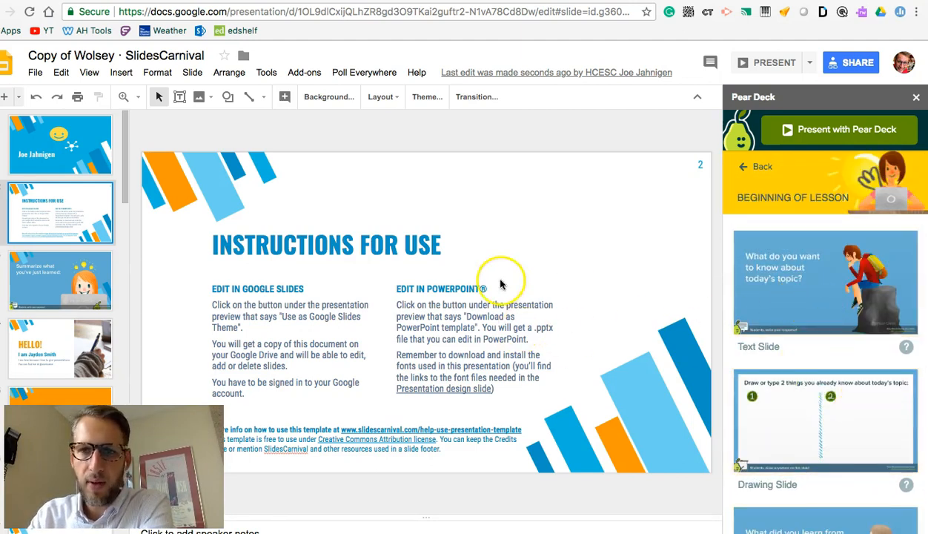
click(755, 166)
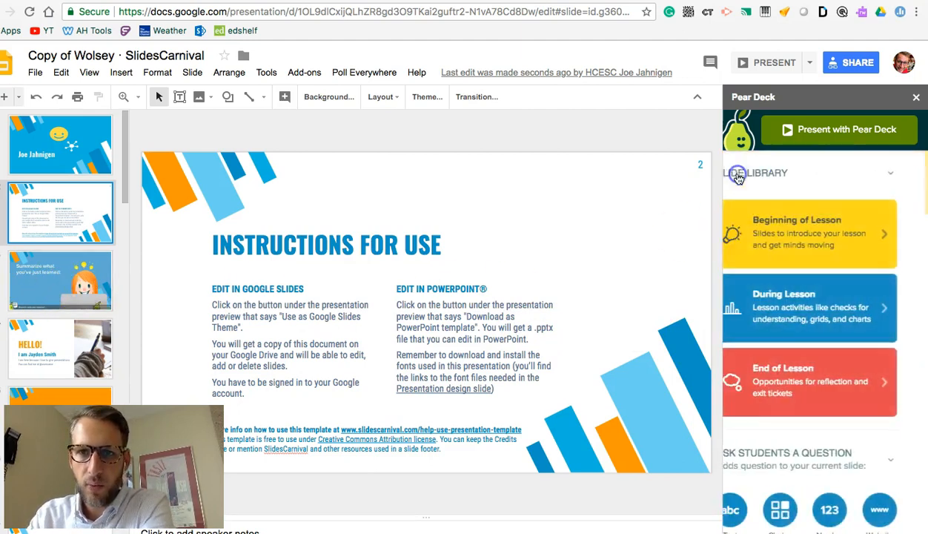
click(809, 307)
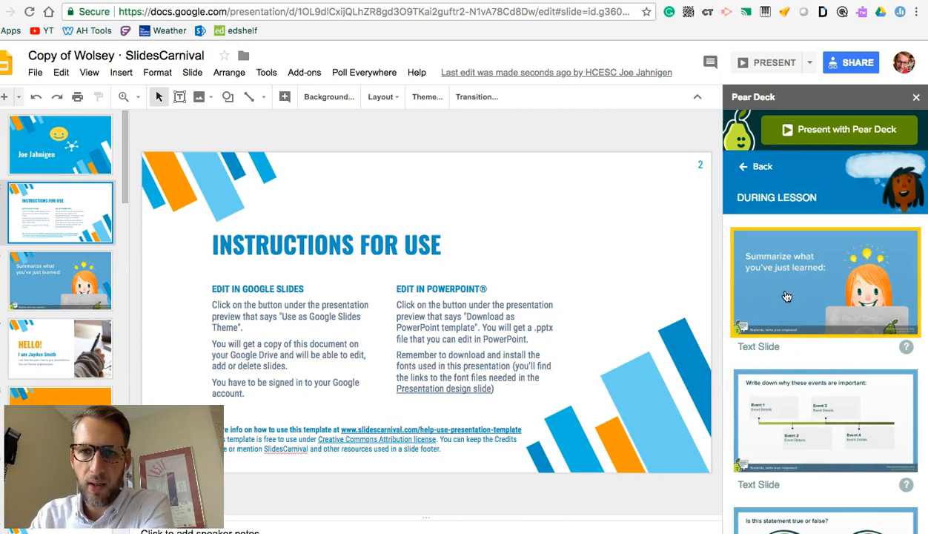
- Retitle slide 3's Pear Deck prompt to 'Tell me about your weekend?'
click(59, 280)
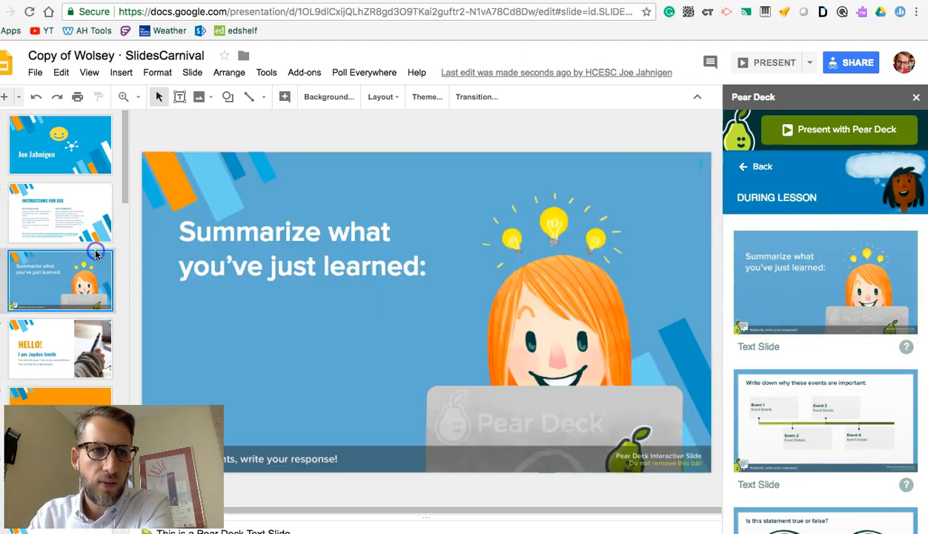
click(291, 251)
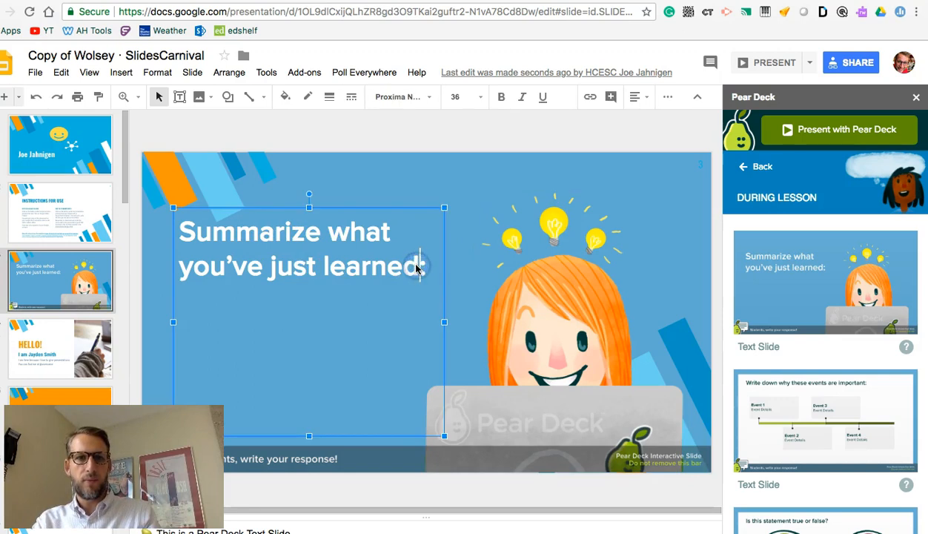
text(Tell m)
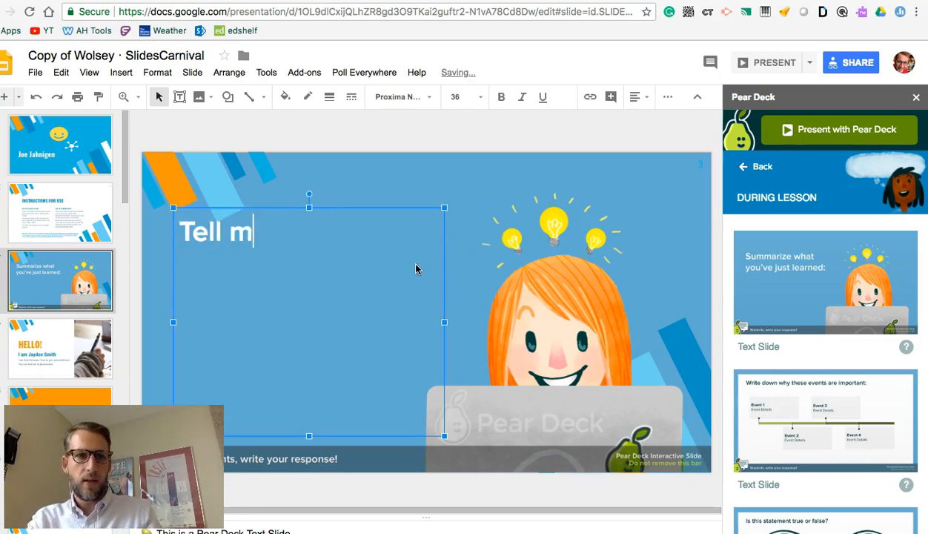
text(e about your week)
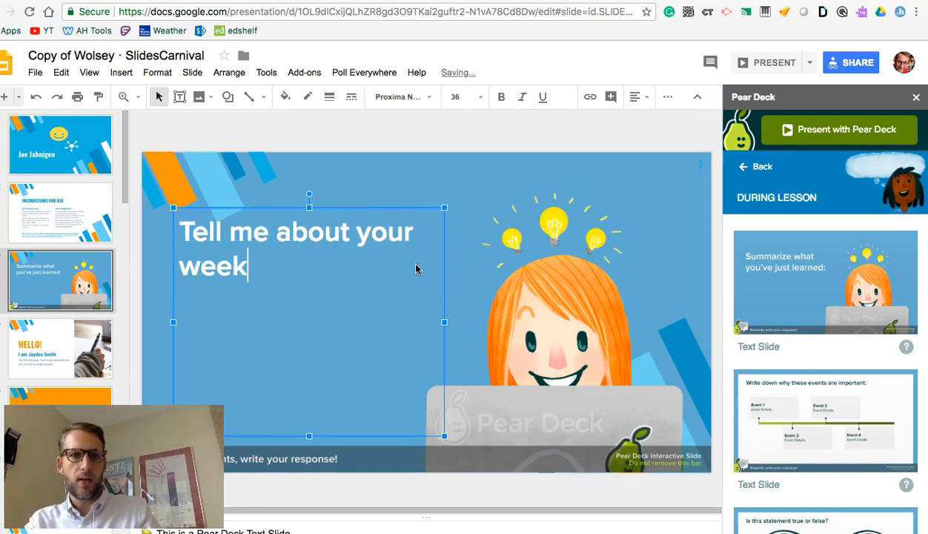
text(end?)
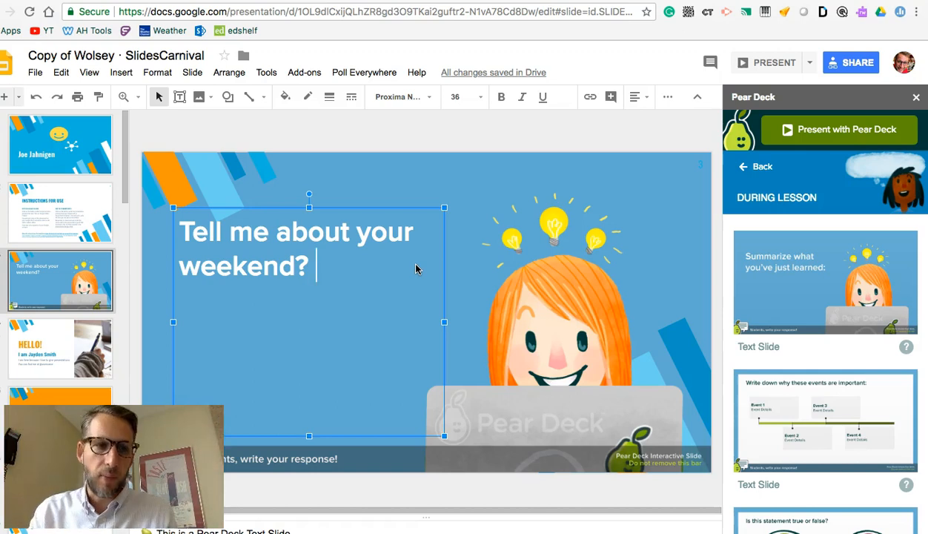
mouse_move(809, 280)
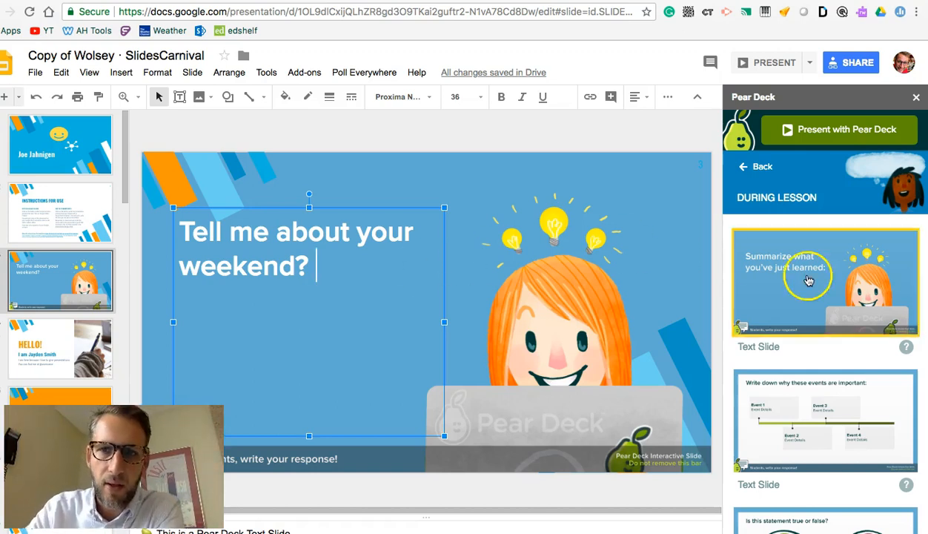
- Insert the 'Circle how you are feeling' drawing template from End of Lesson as slide 4
click(756, 166)
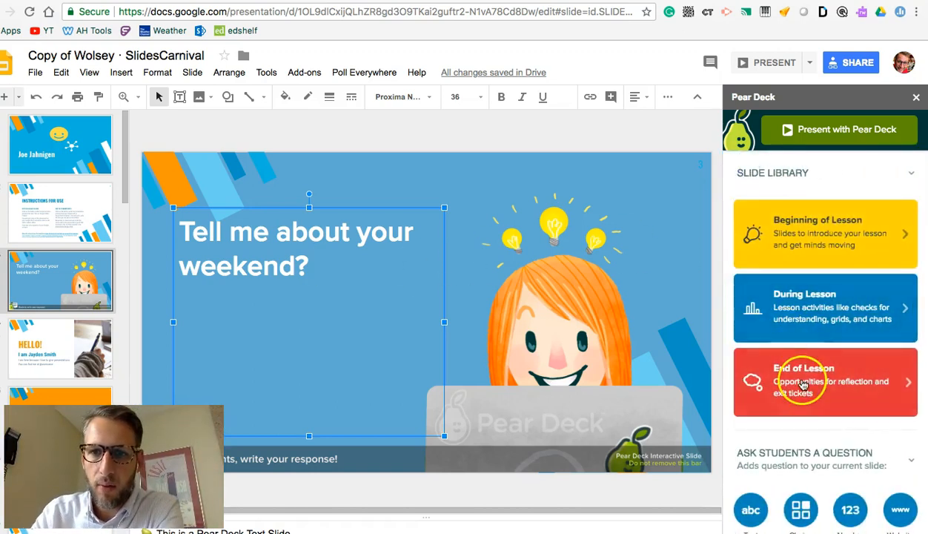
click(824, 381)
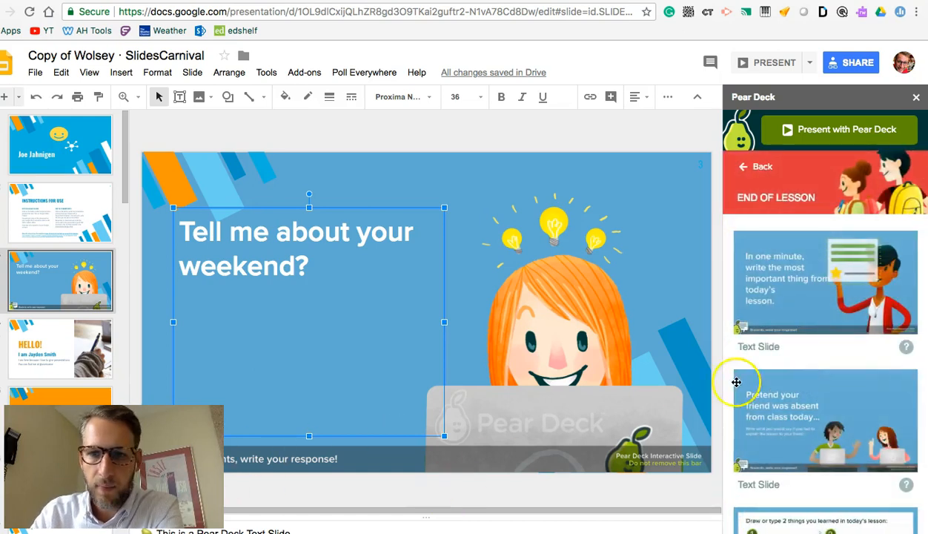
scroll(down, 3)
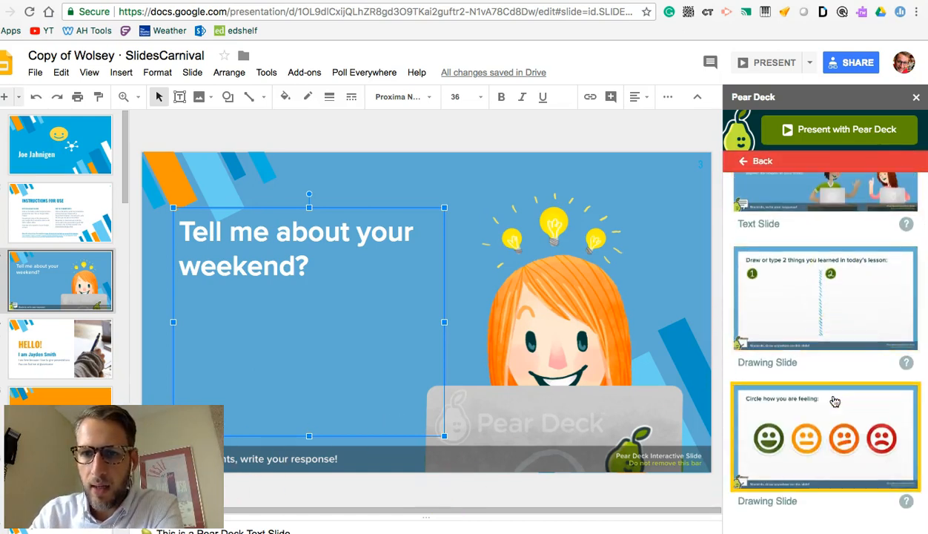
click(823, 436)
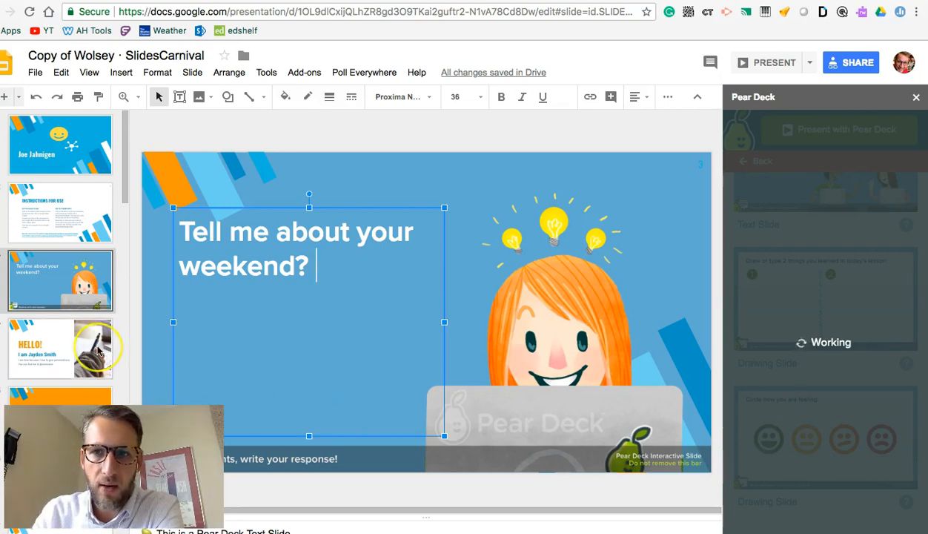
click(59, 348)
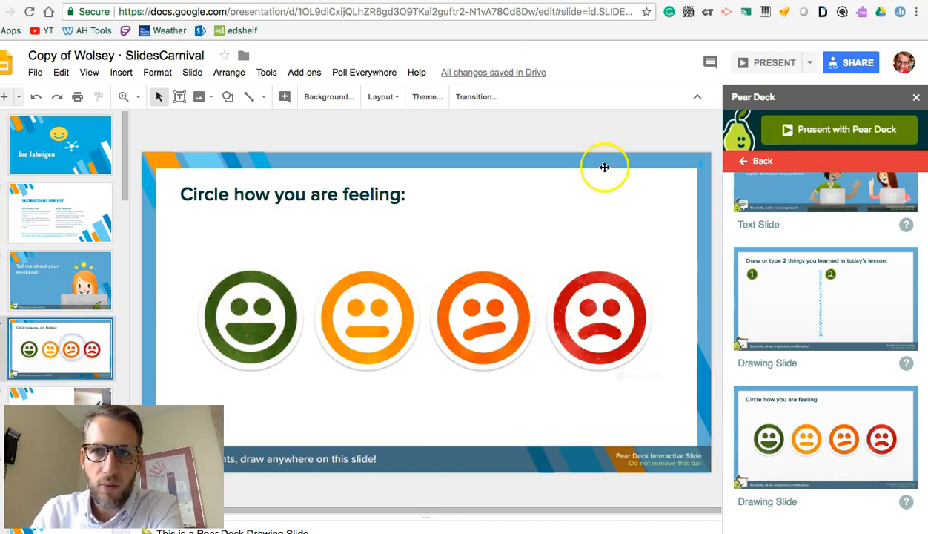
- Launch Present with Pear Deck to project joinpd.com and code zronp
click(757, 161)
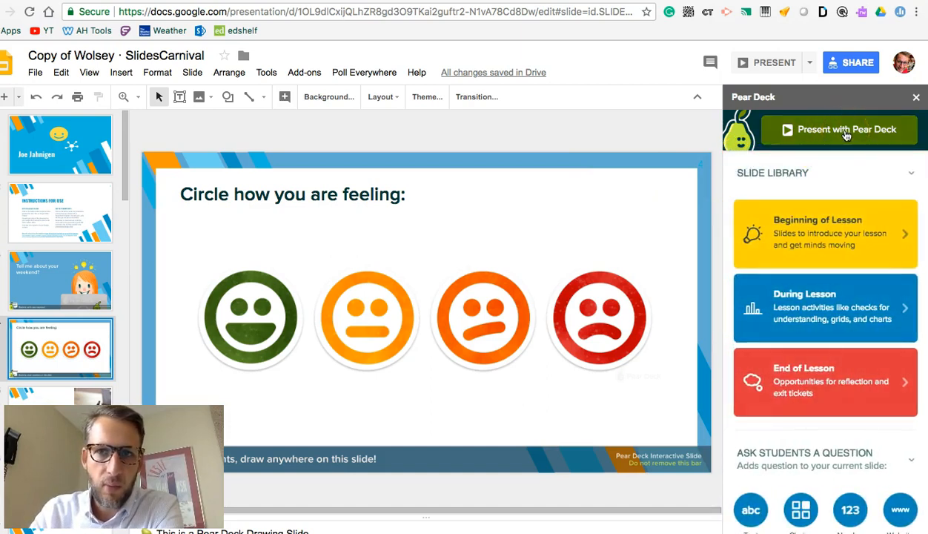
click(838, 129)
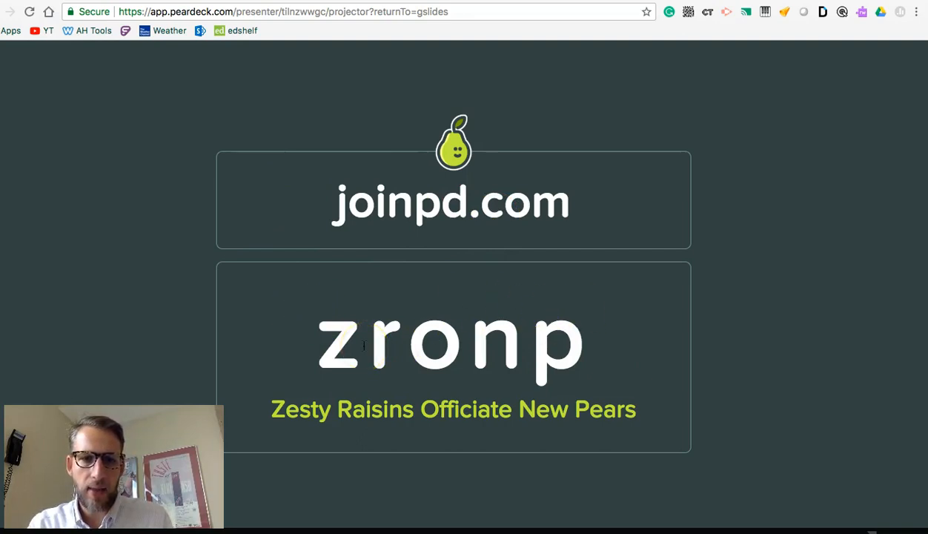
mouse_move(34, 364)
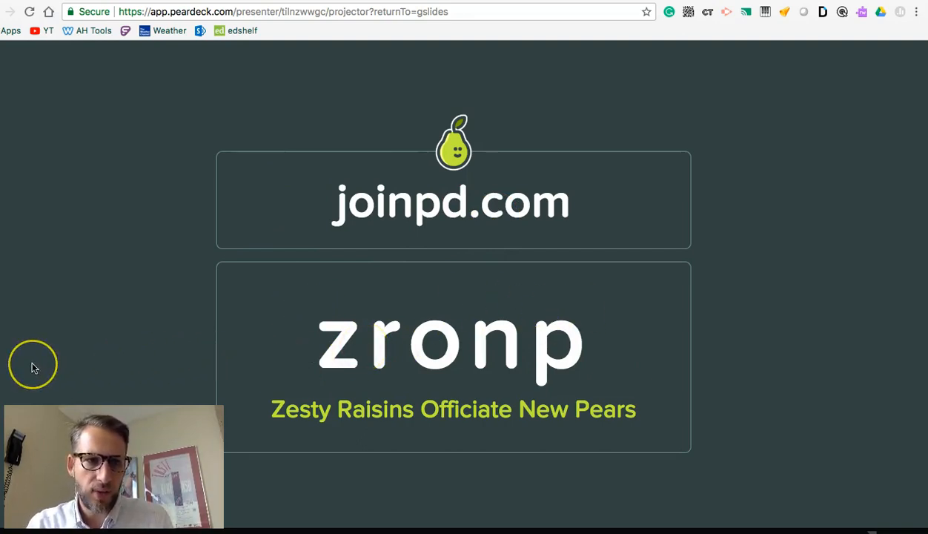
mouse_move(33, 368)
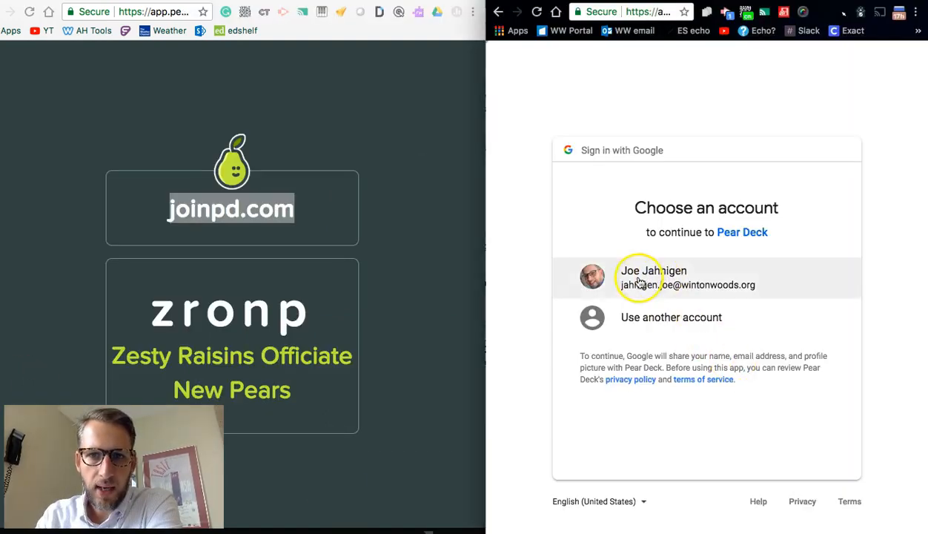
- Join session zronp with the Google account and pick the happy face
click(652, 278)
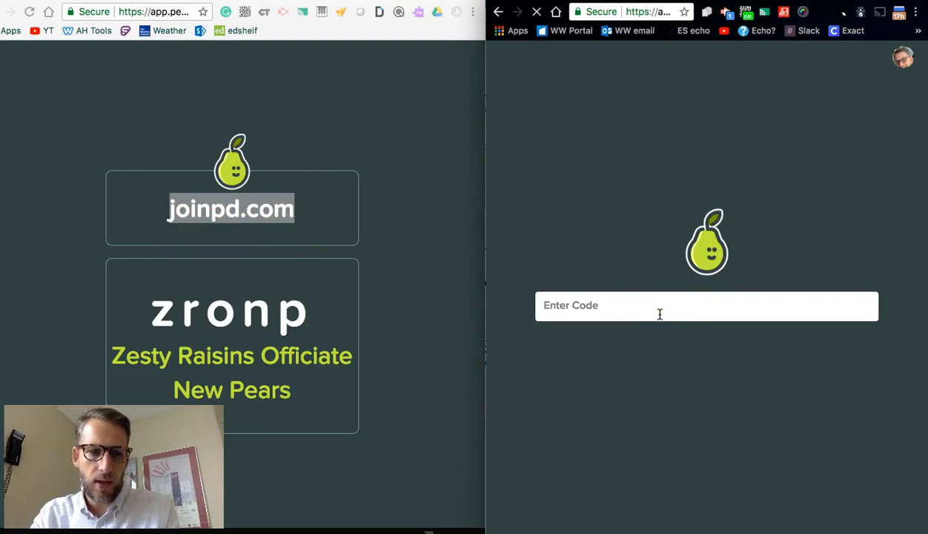
text(zron)
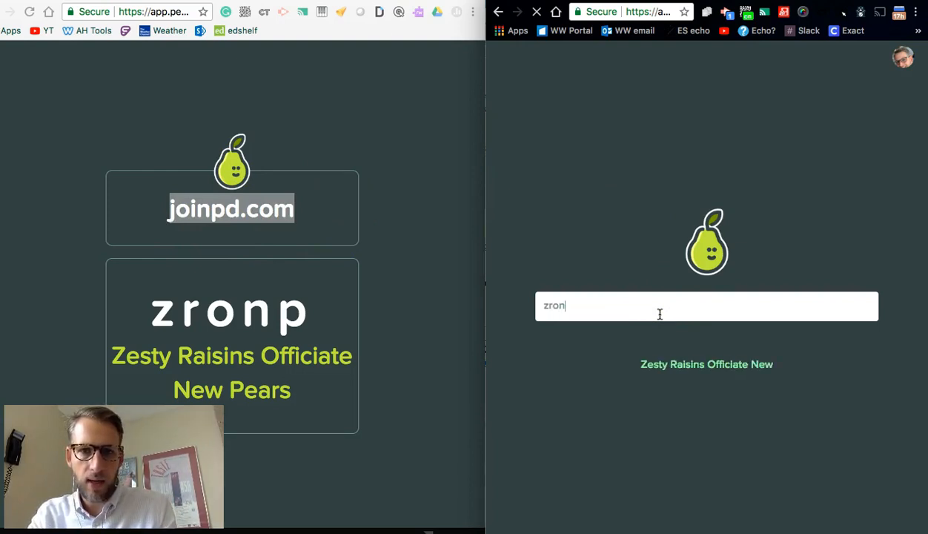
text(p)
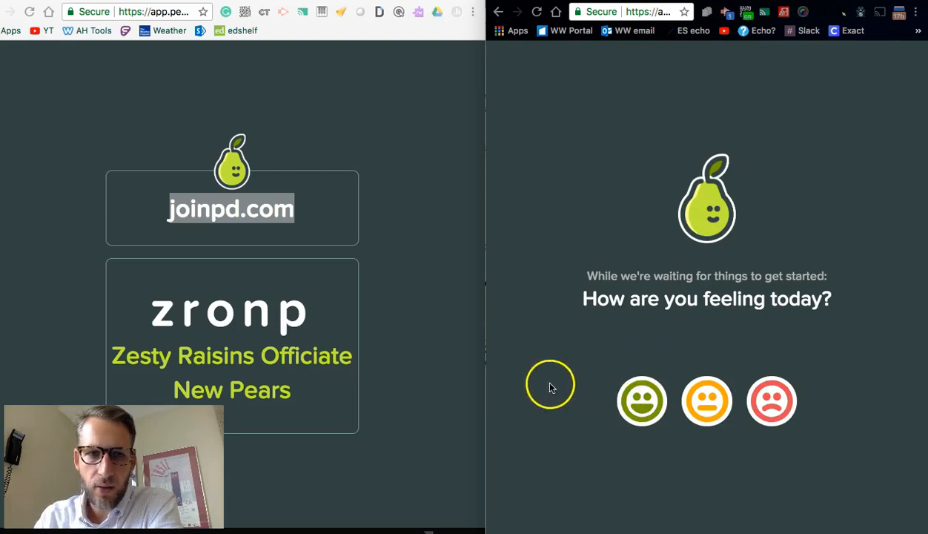
click(642, 401)
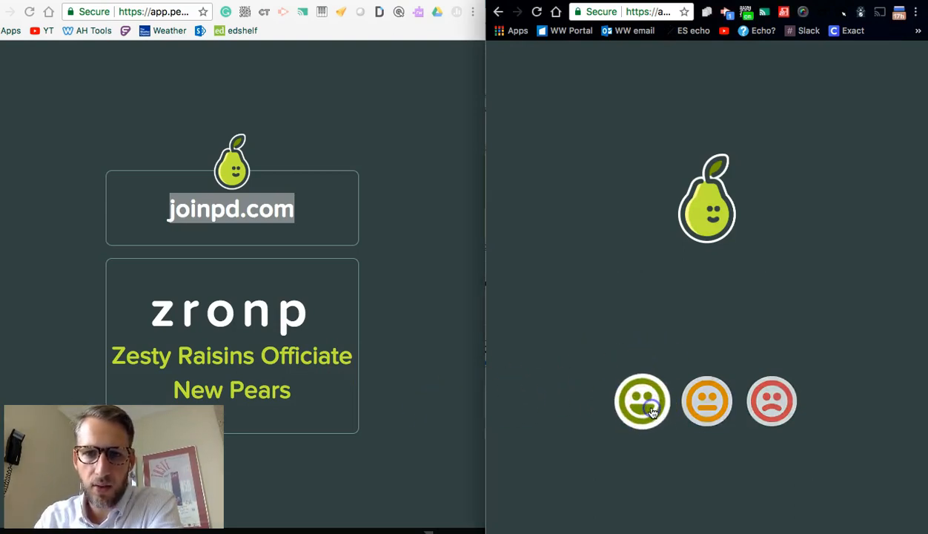
click(642, 401)
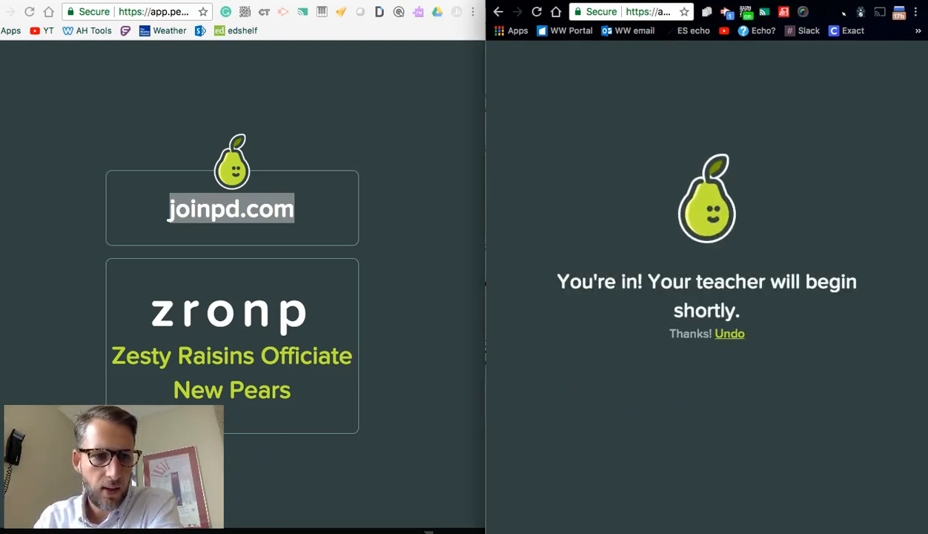
mouse_move(393, 33)
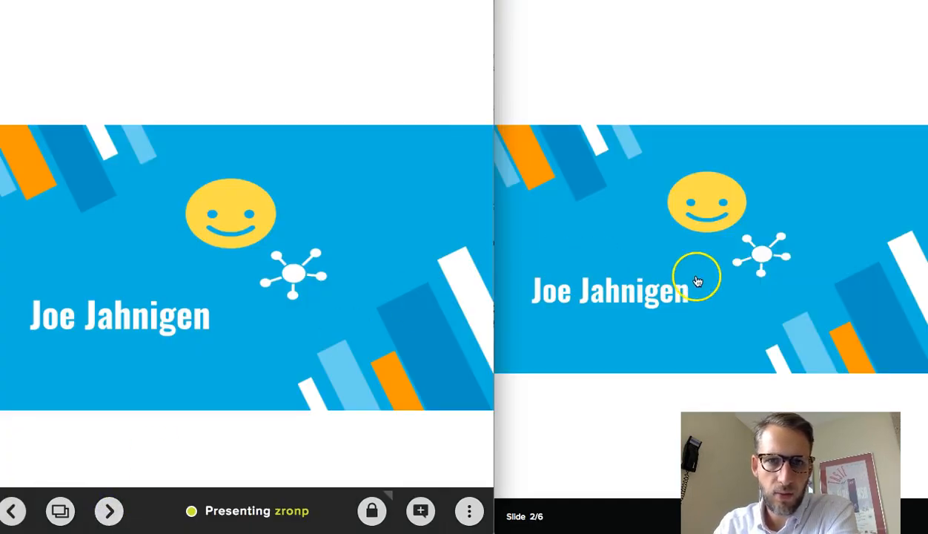
mouse_move(237, 178)
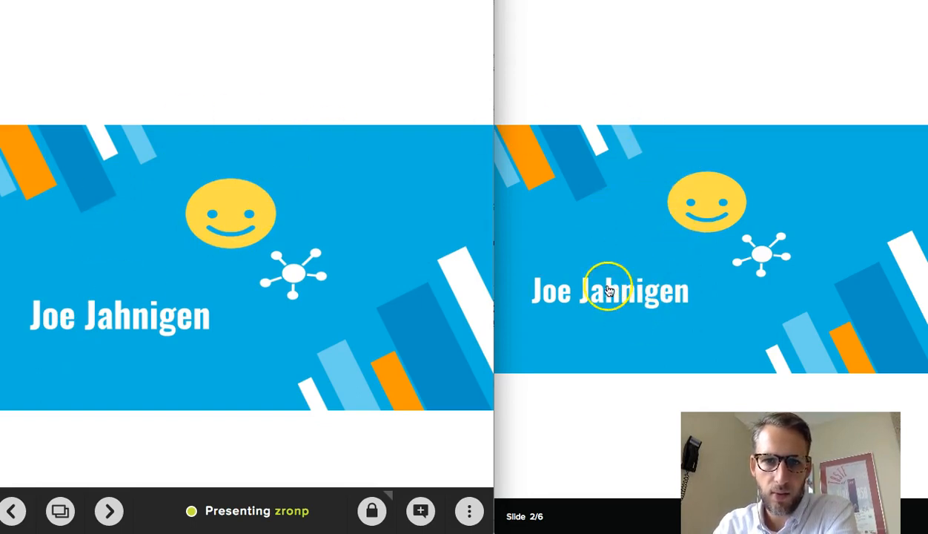
- Advance the presentation to the 'Tell me about your weekend?' slide
click(108, 511)
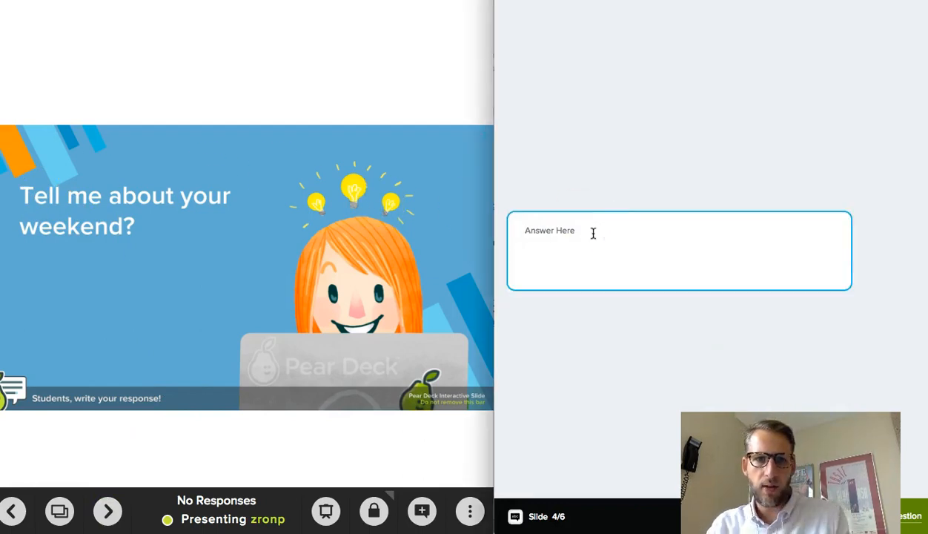
- Answer 'It was a great weekend!' and project the student responses
text(It was a great)
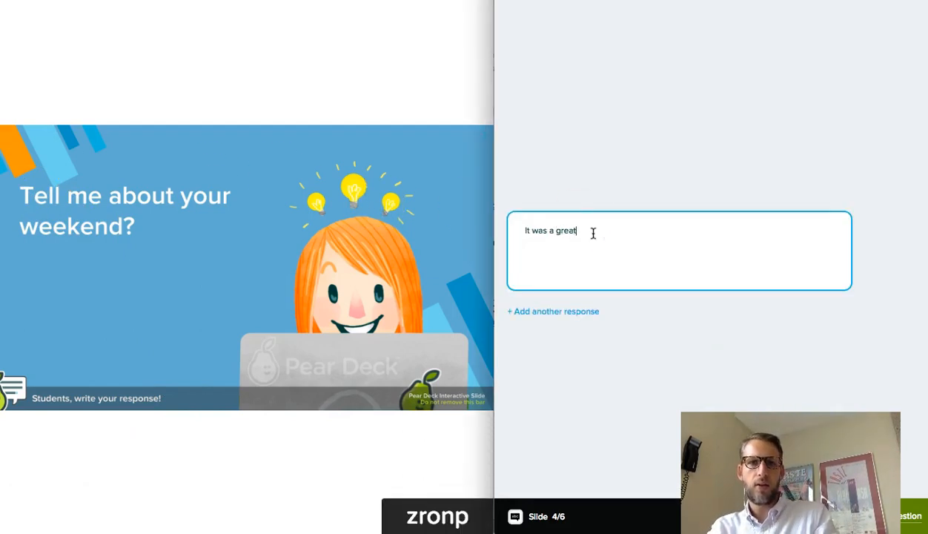
text(weekend!)
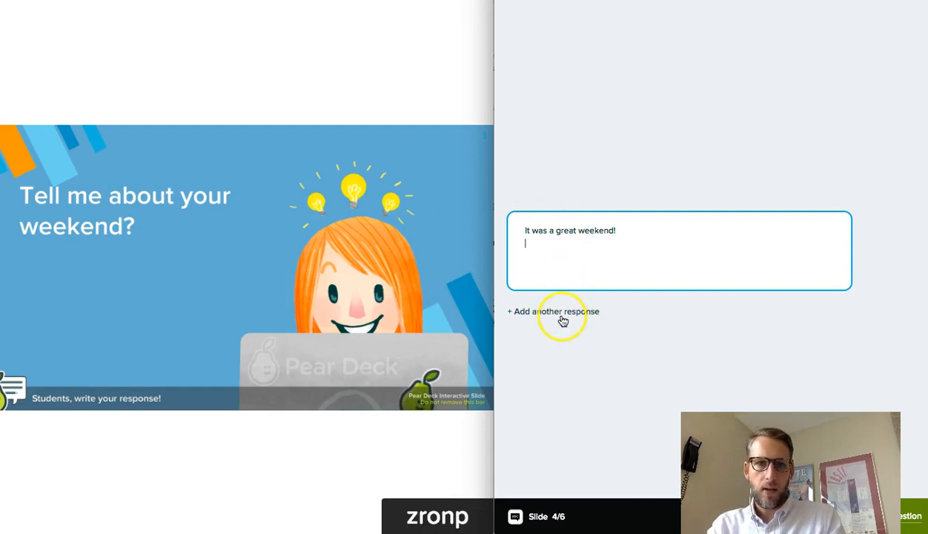
mouse_move(60, 514)
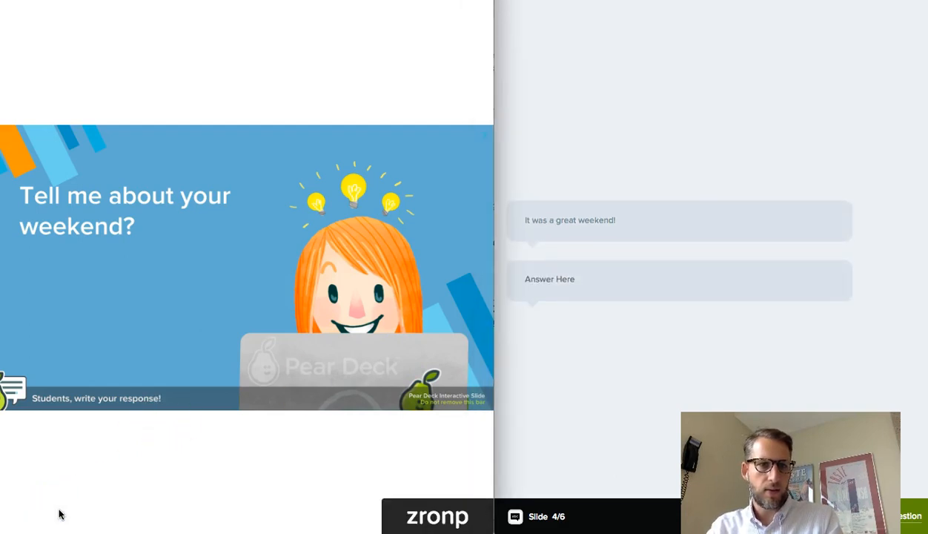
click(58, 511)
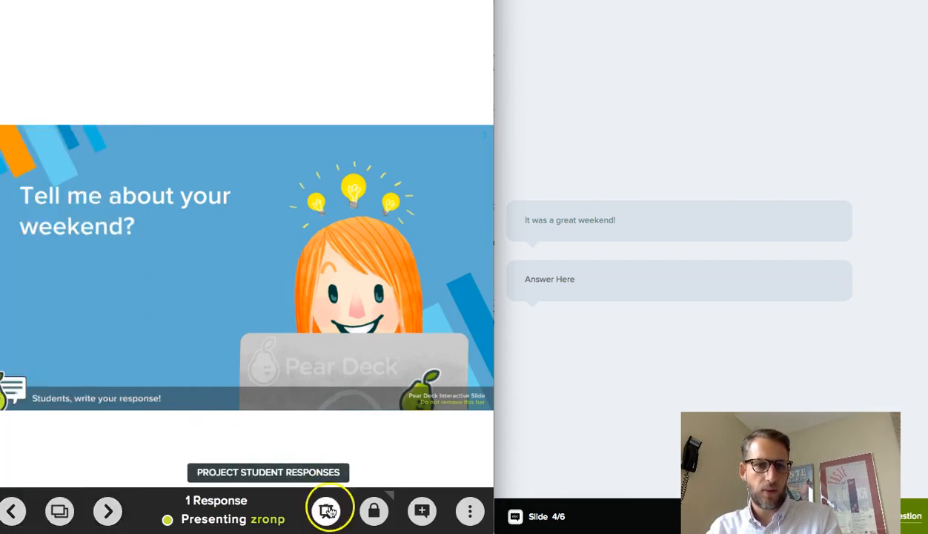
click(329, 511)
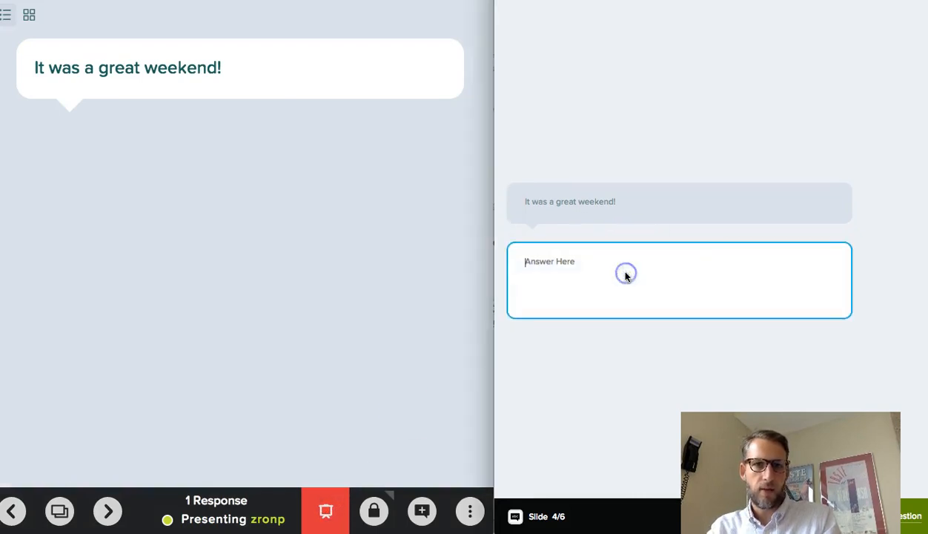
- Submit a second response 'I had a blast' and advance to the feelings slide
text(I had a)
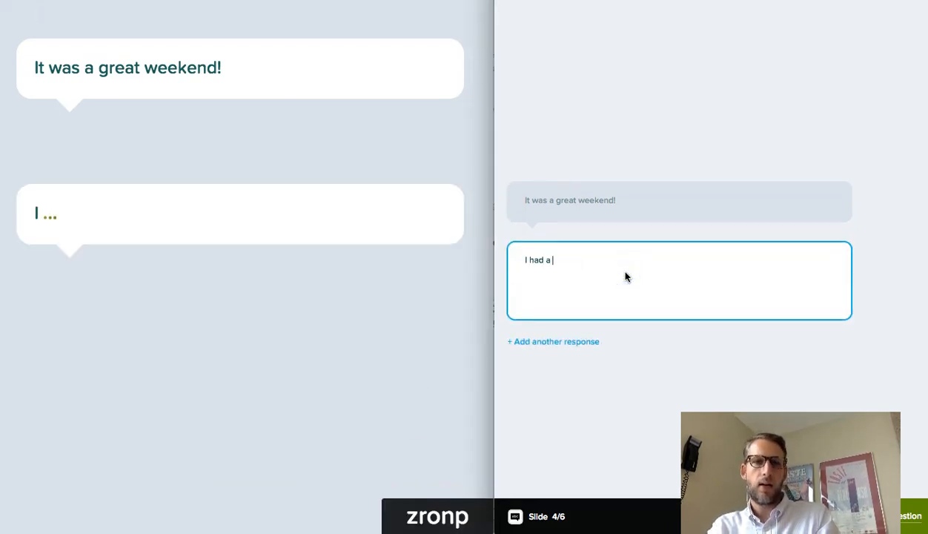
text(blast)
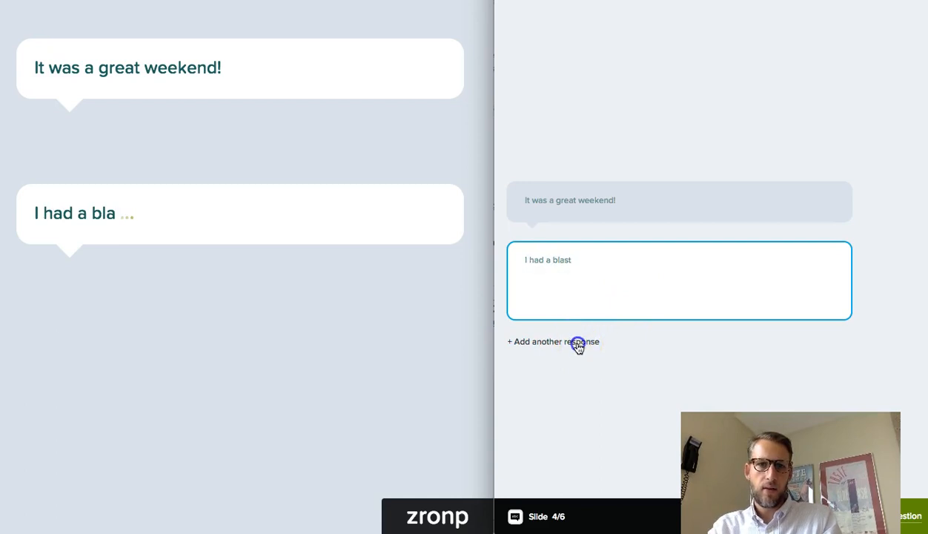
click(553, 342)
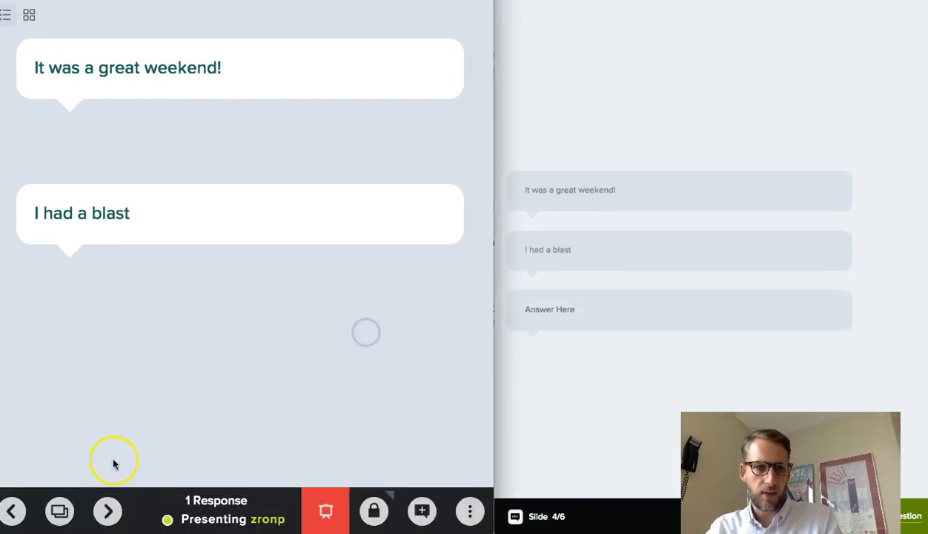
click(107, 511)
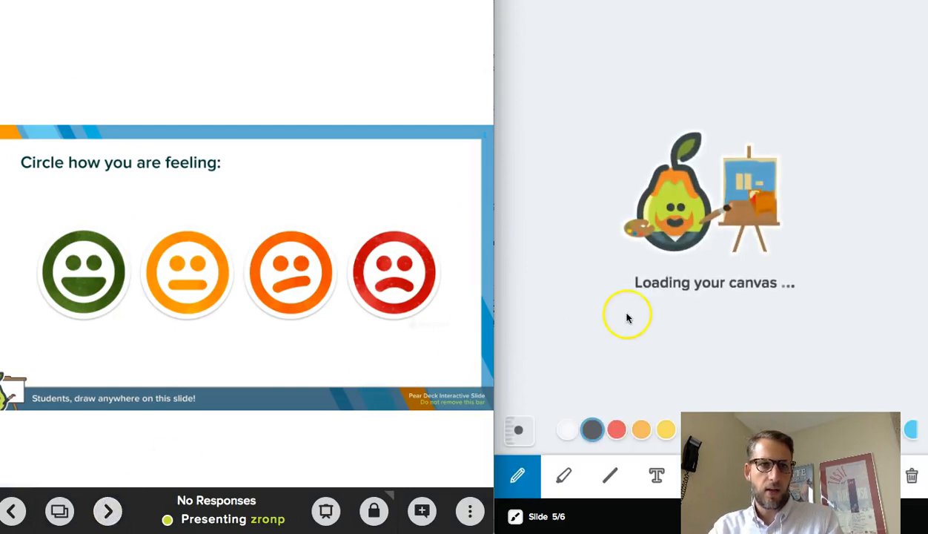